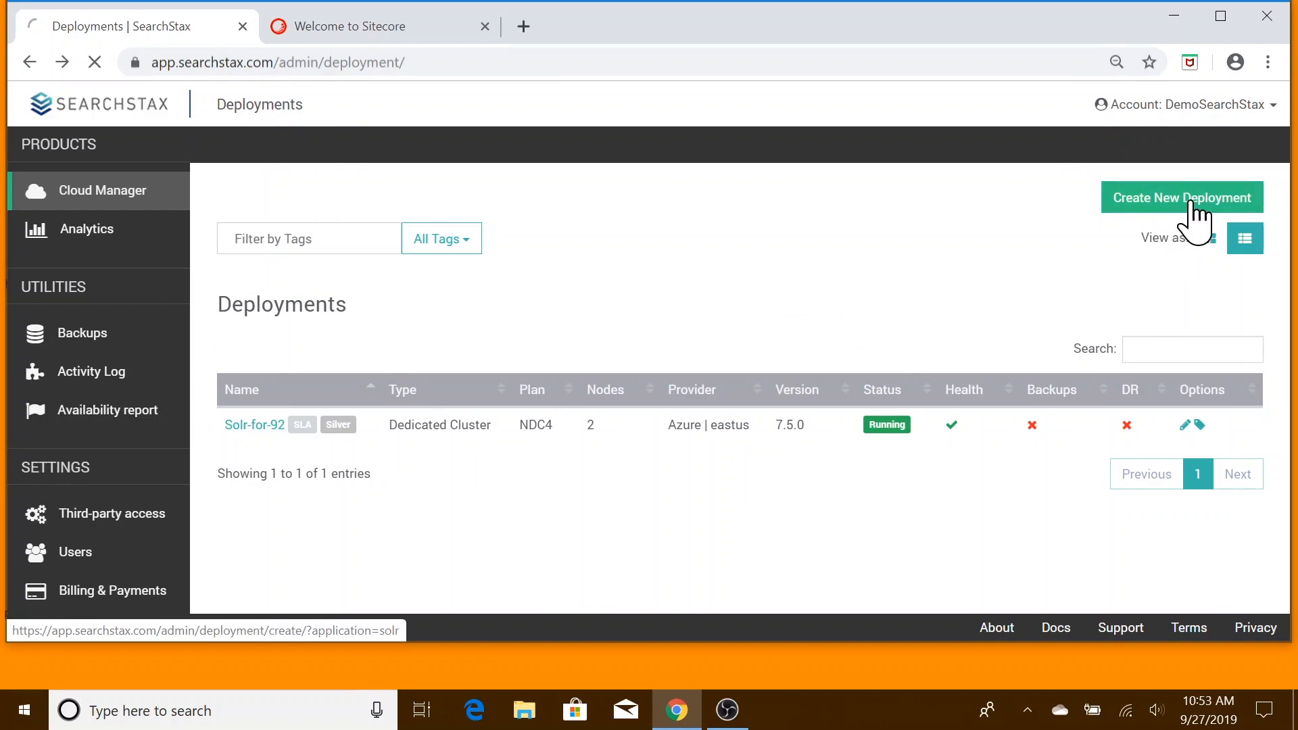
# Start a new deployment from the Deployments page.
pyautogui.click(1182, 198)
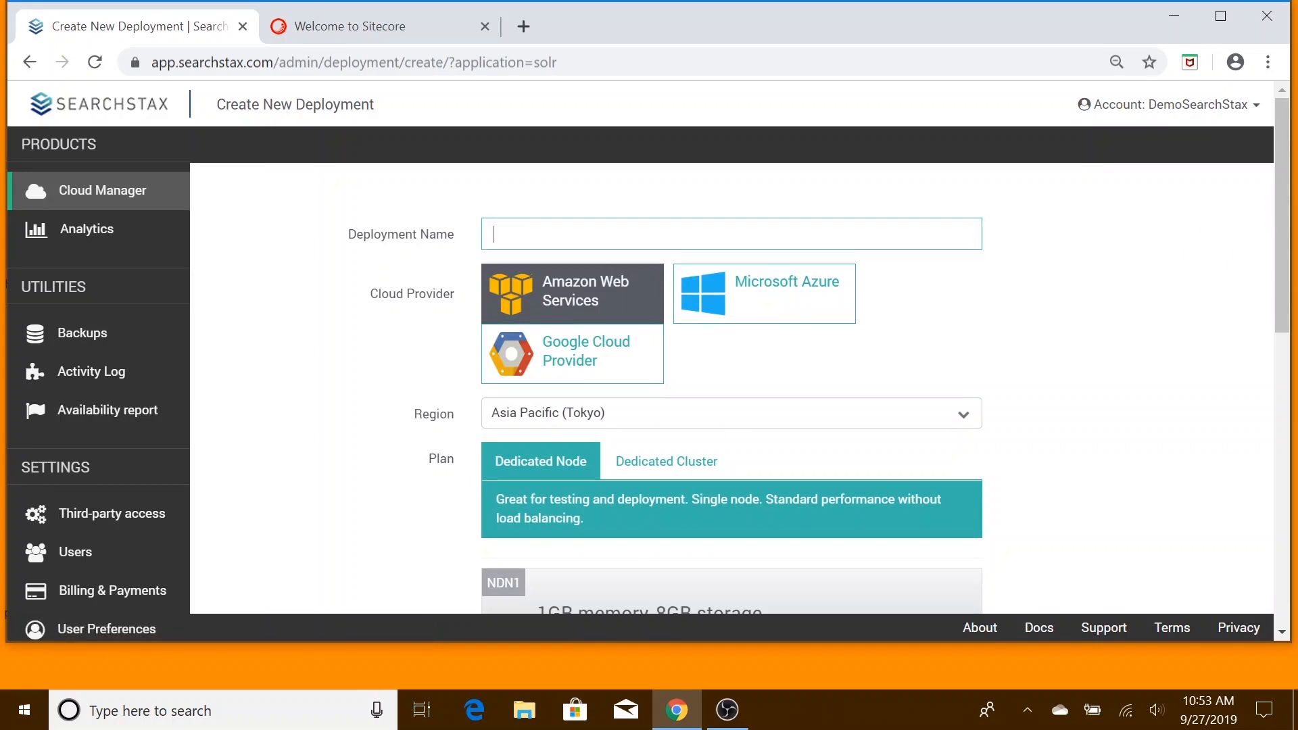
# Enter 'Solr-for-91' as the Deployment Name.
pyautogui.write('Solr-for-')
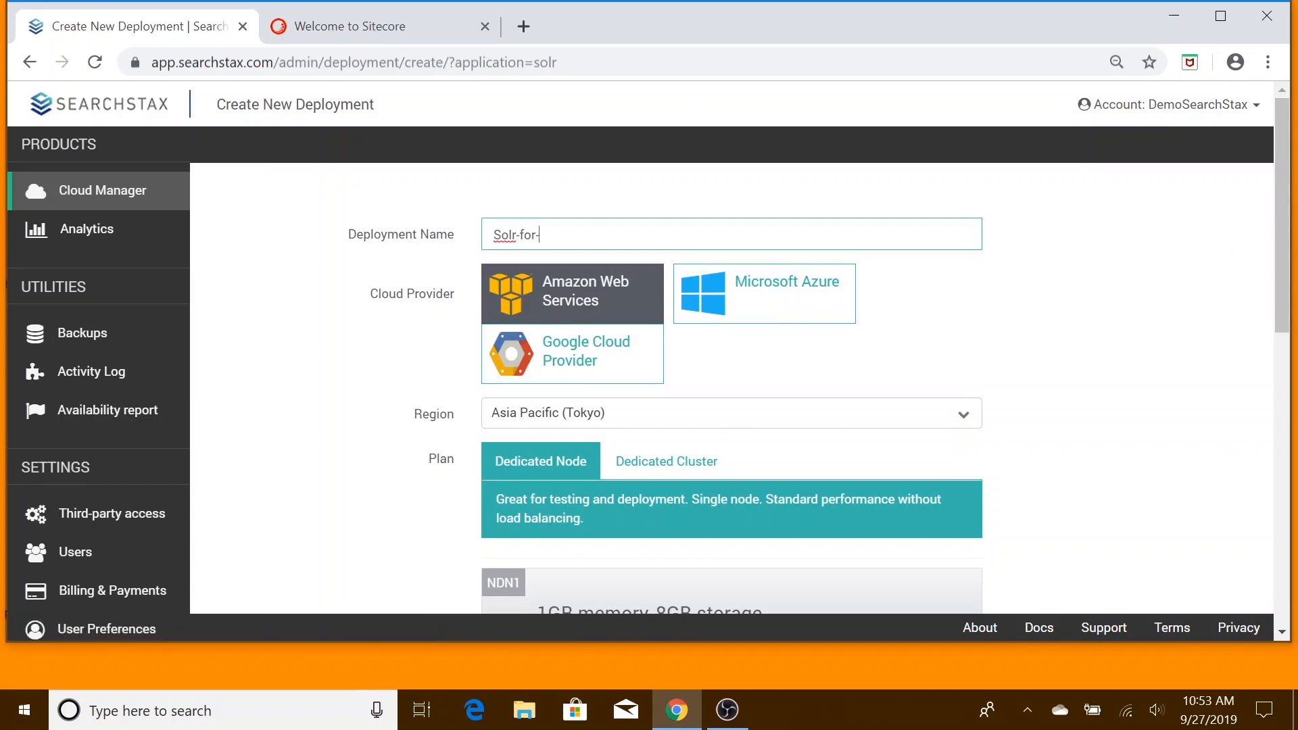
pyautogui.write('91')
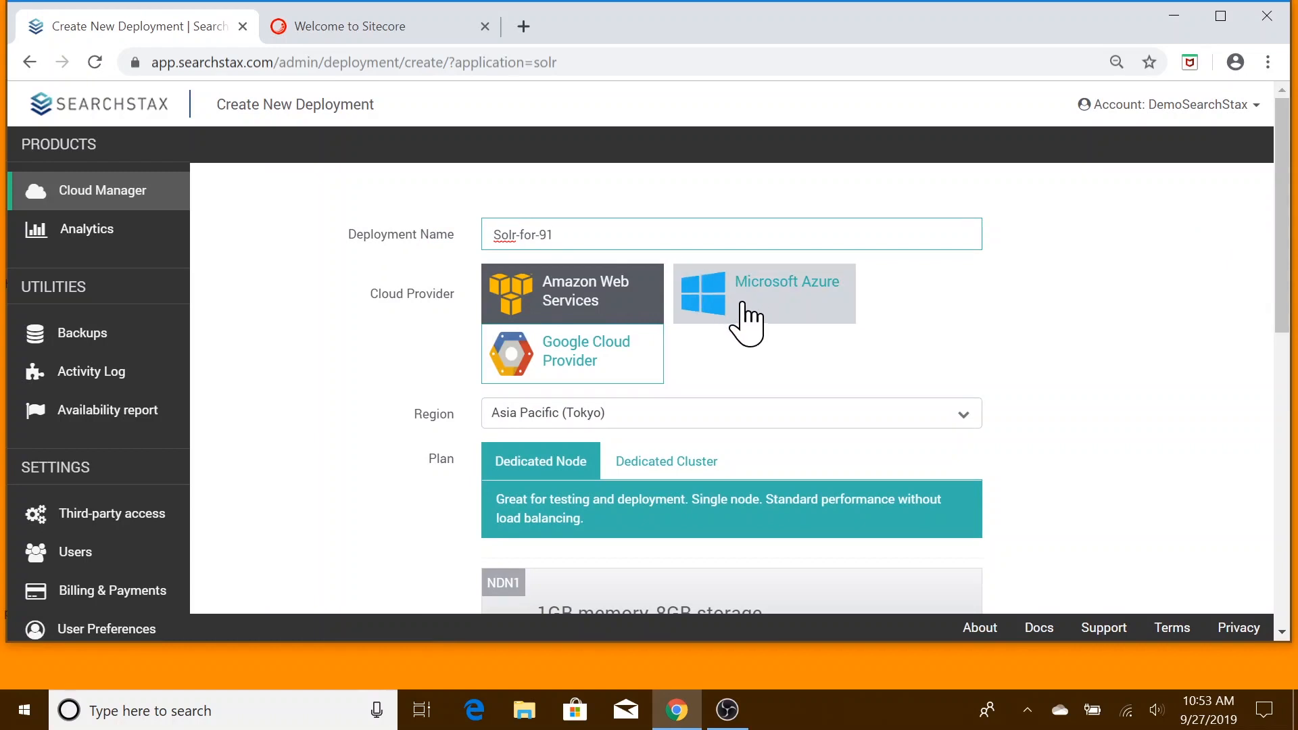
# Choose Microsoft Azure as provider with Central US (Iowa) as the region.
pyautogui.click(762, 294)
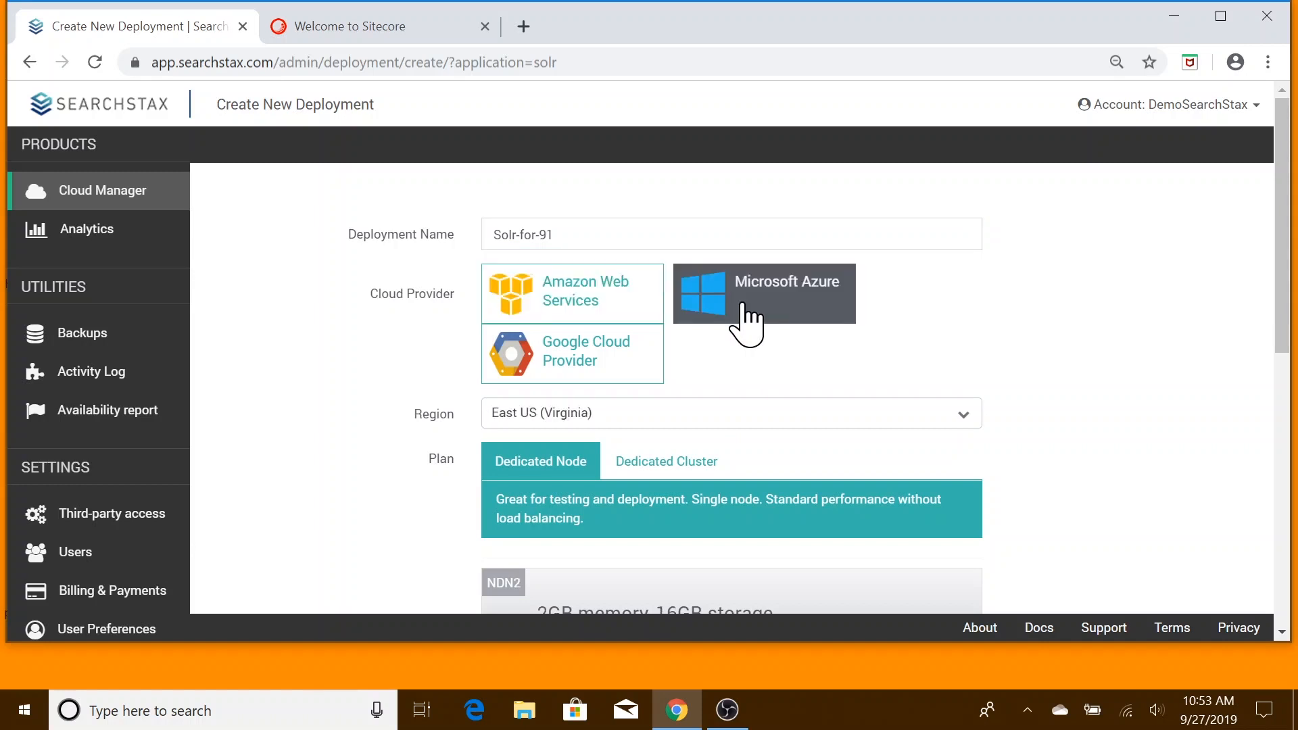
pyautogui.moveTo(650, 434)
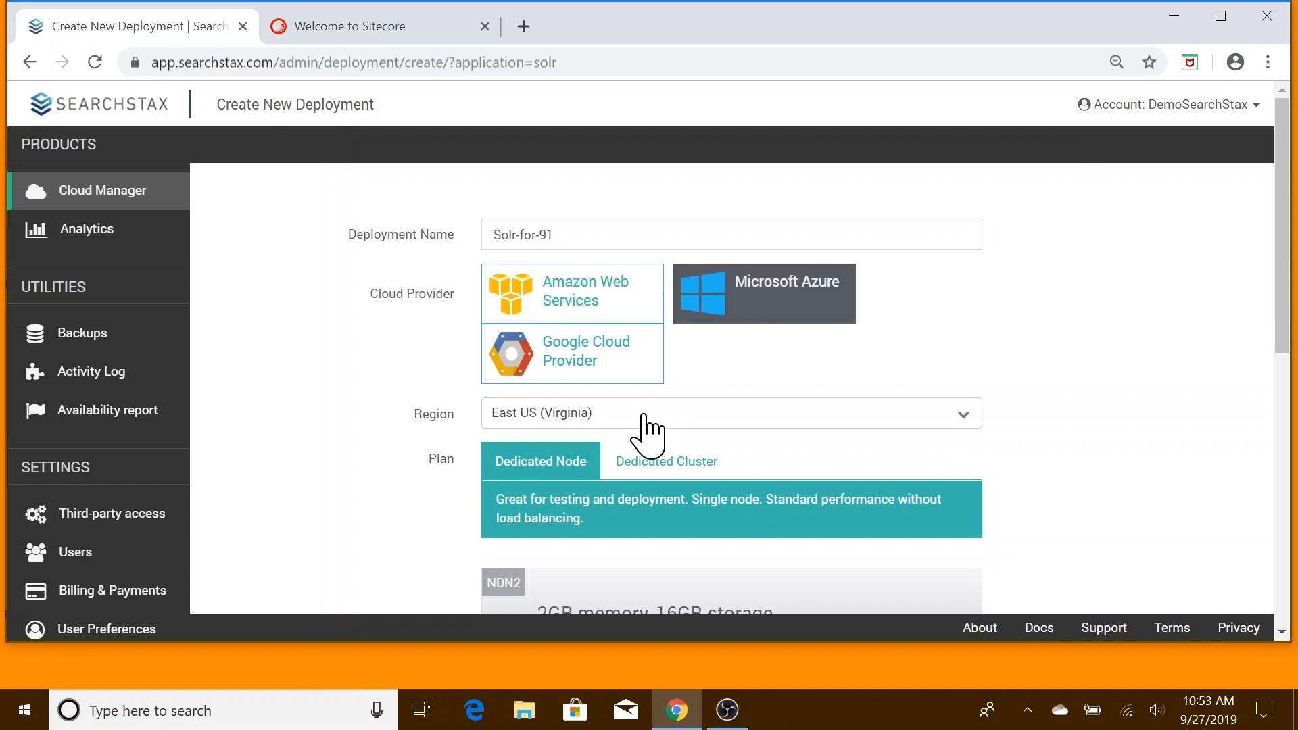
pyautogui.click(729, 414)
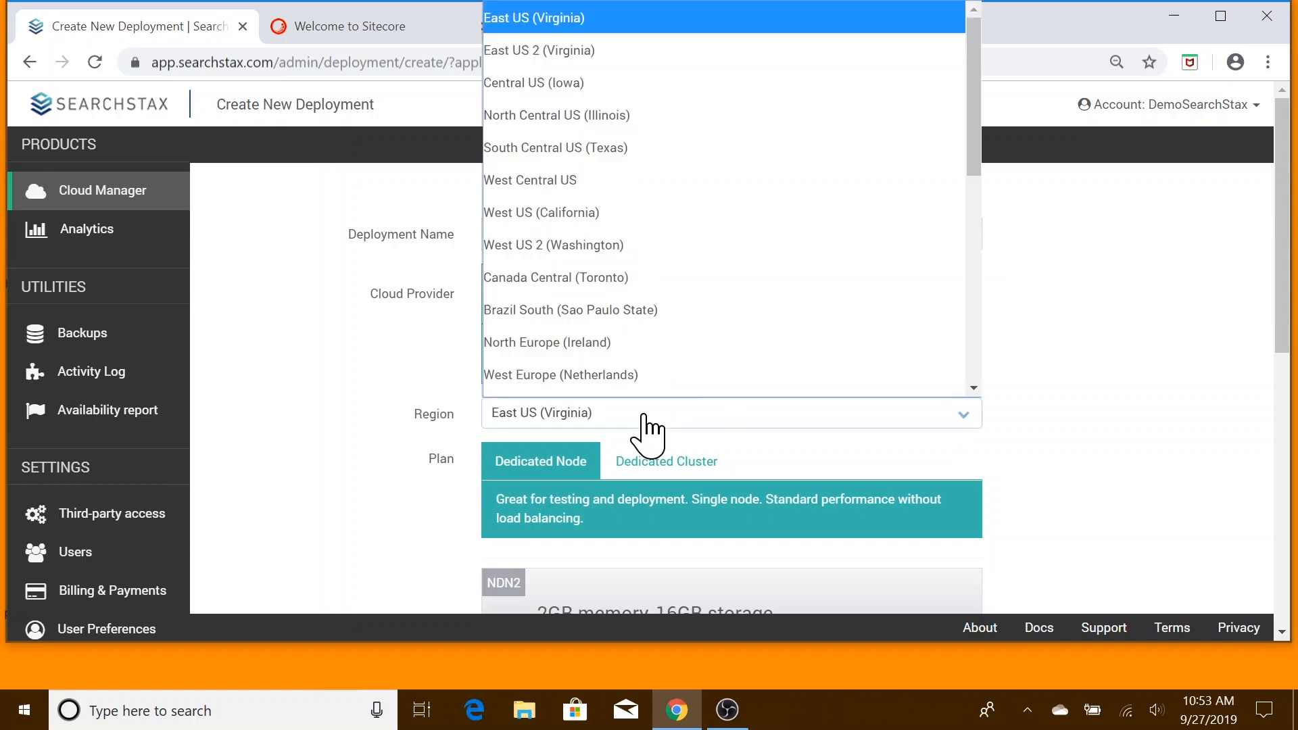
pyautogui.moveTo(703, 179)
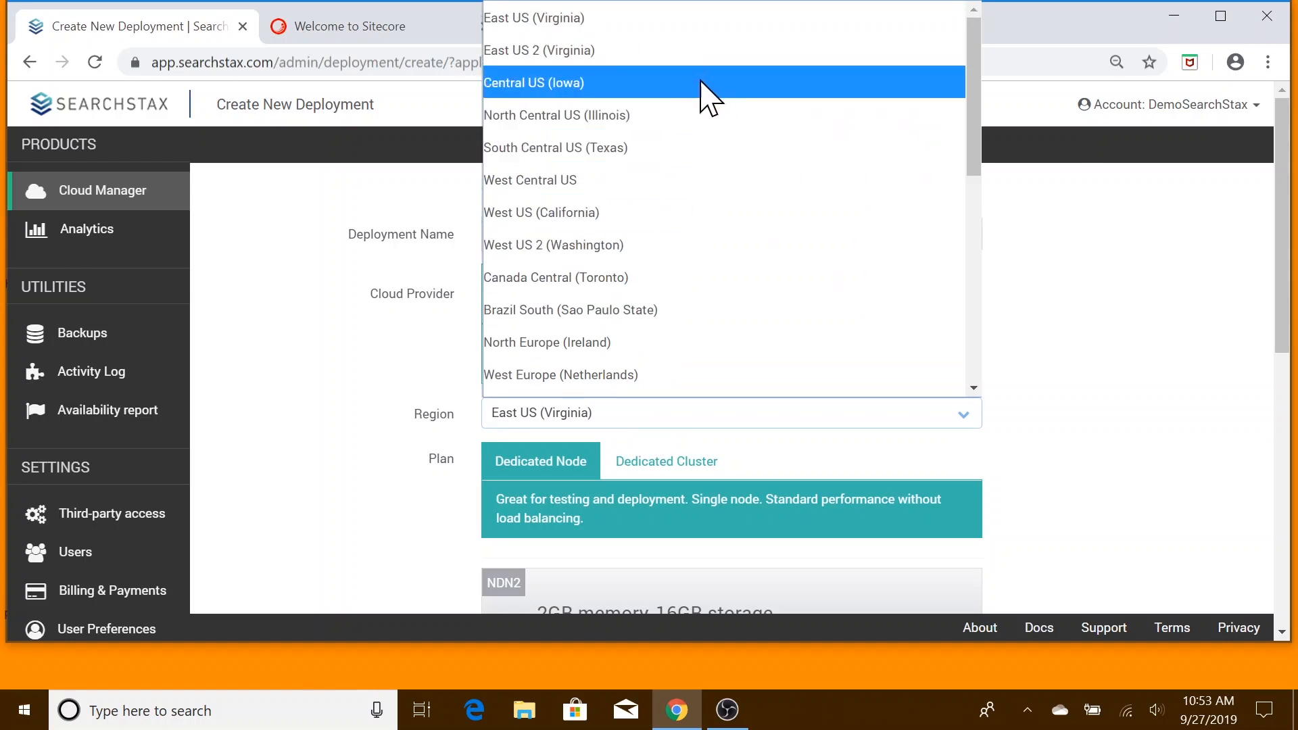
pyautogui.click(532, 82)
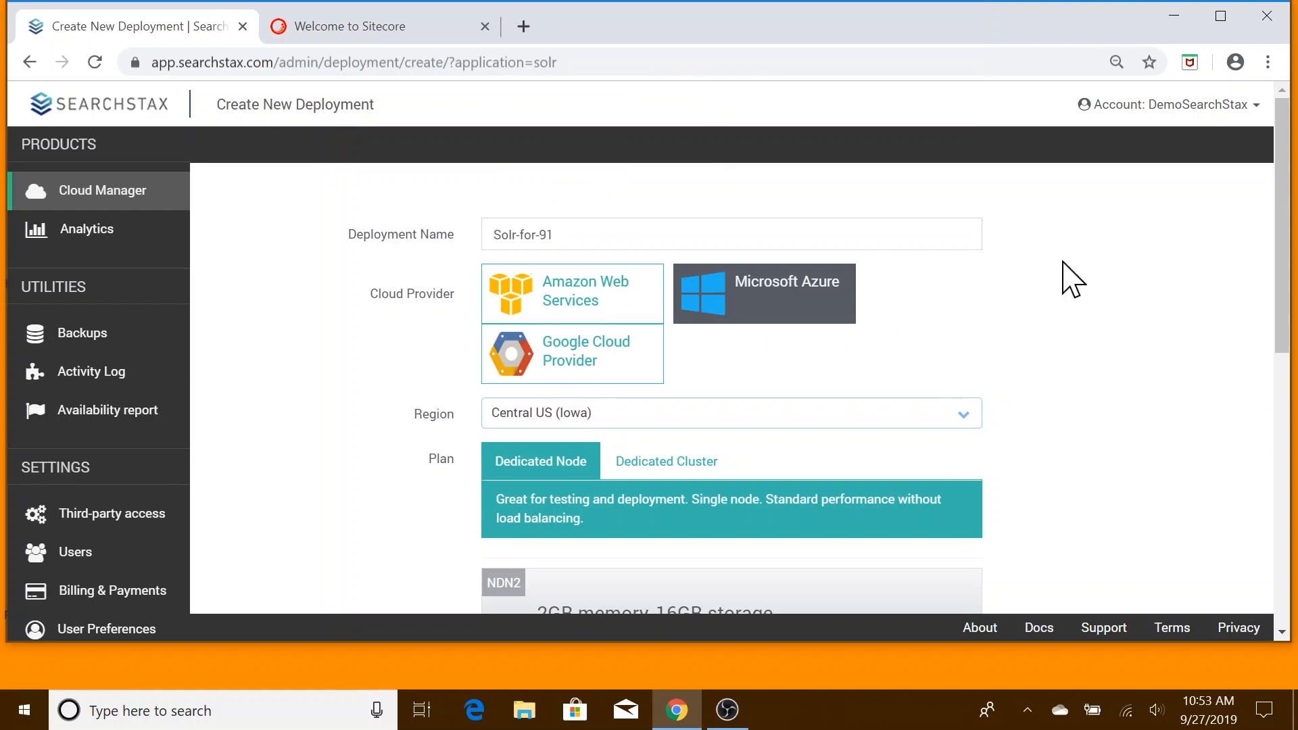
# Choose the Dedicated Cluster plan at the NDC4 tier (4GB memory, 32GB storage, $620/mo).
pyautogui.scroll(-3)
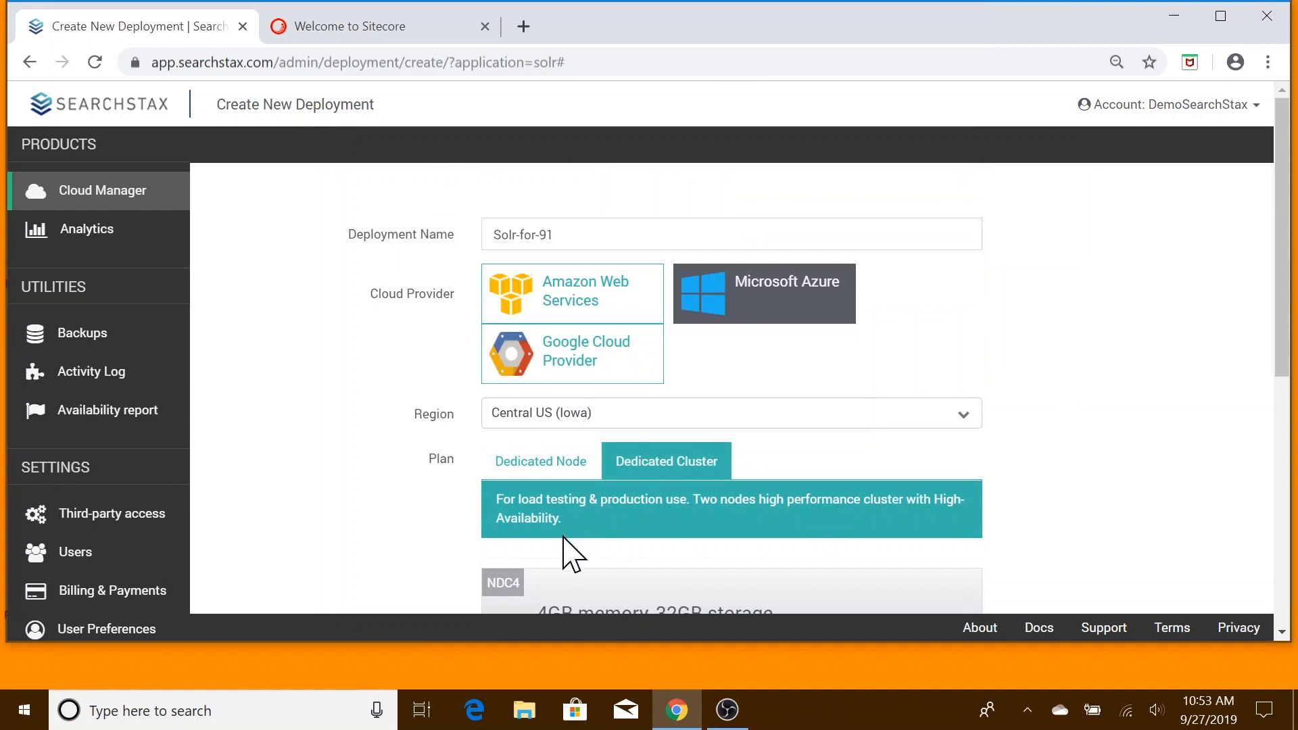
pyautogui.scroll(-3)
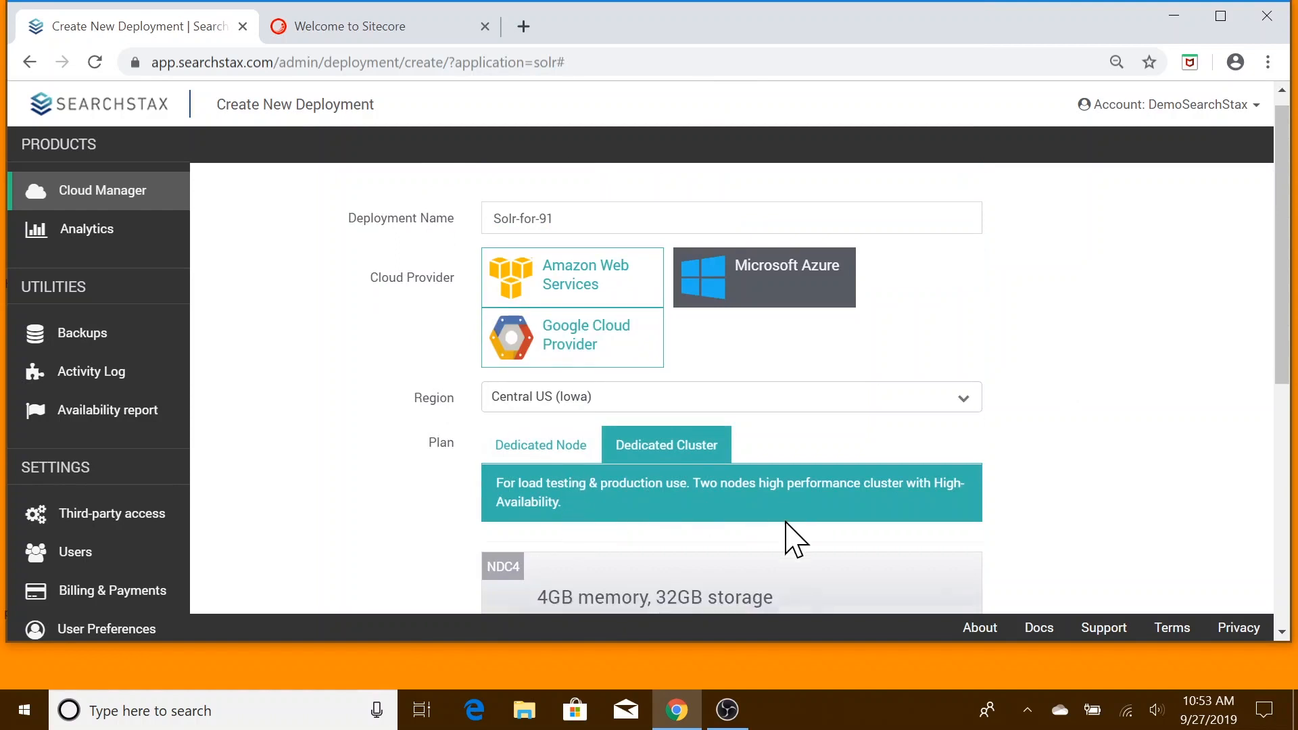
pyautogui.scroll(-3)
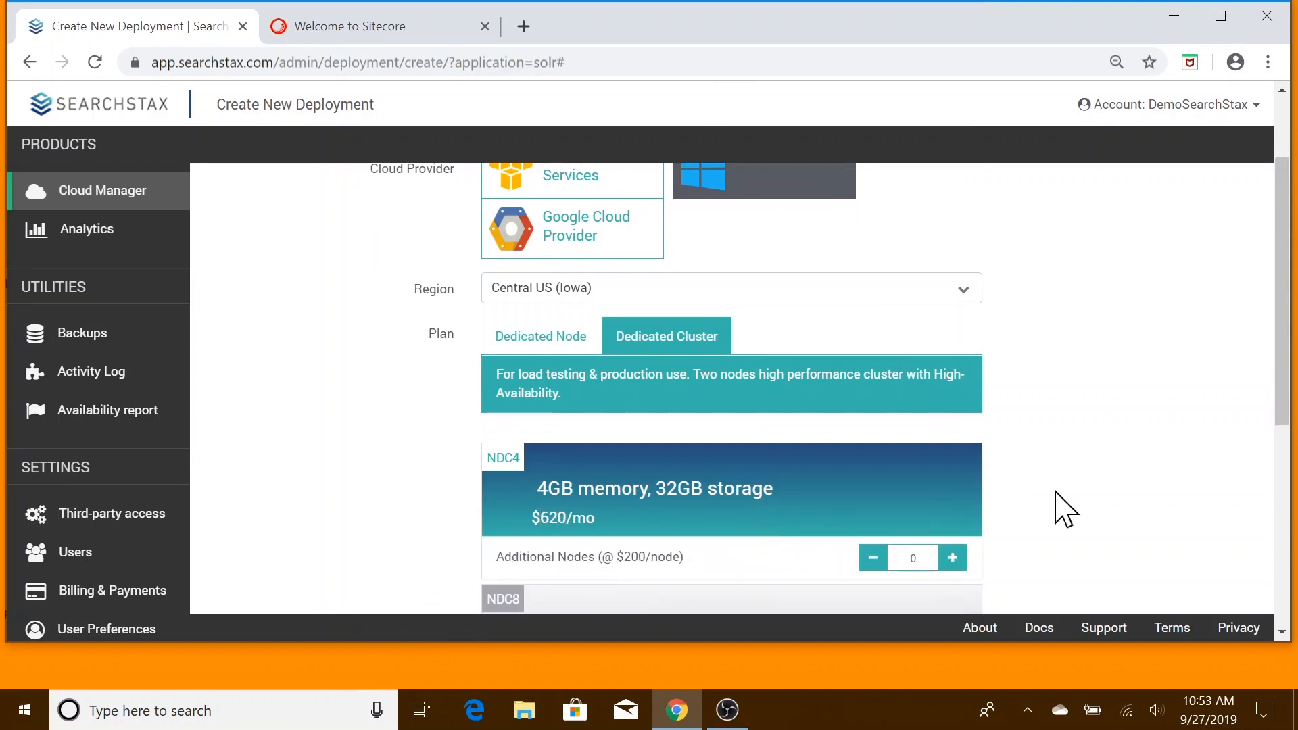
# Select Solr version 7.2.1 and create the deployment so Solr-for-91 appears as Pending.
pyautogui.scroll(-3)
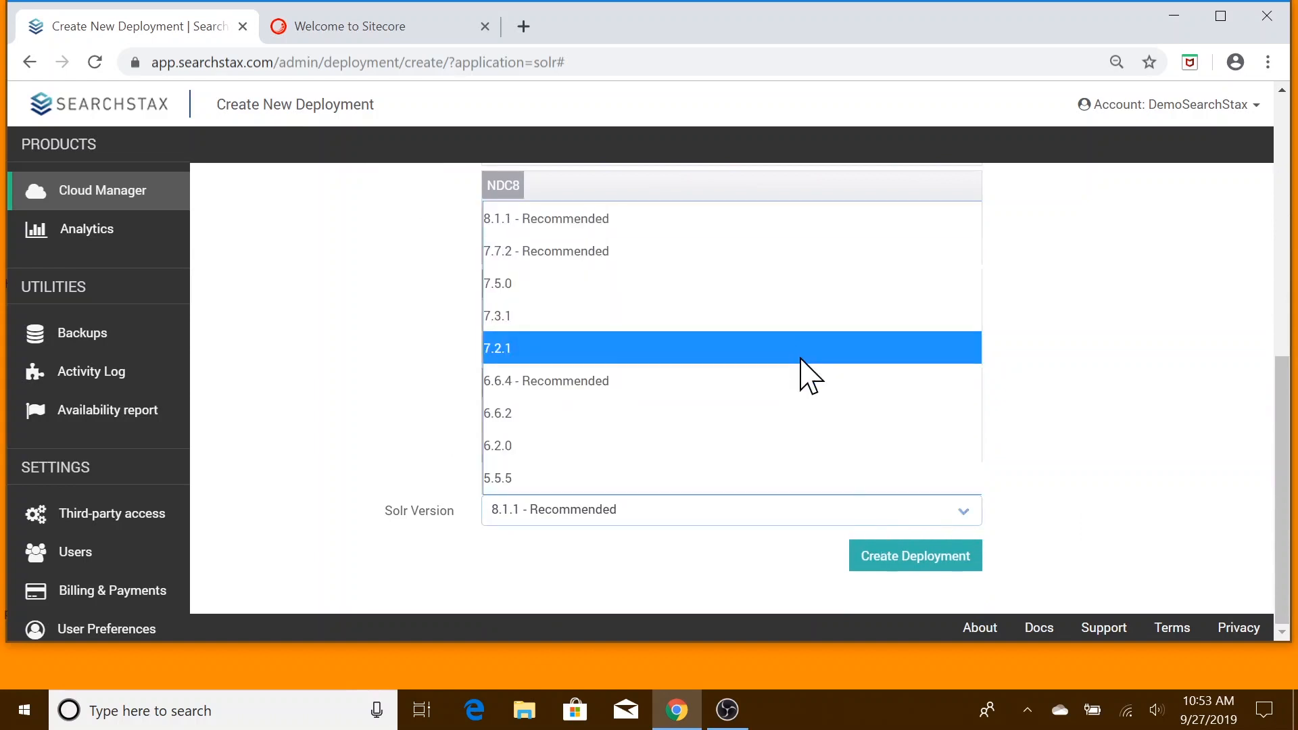
pyautogui.click(498, 348)
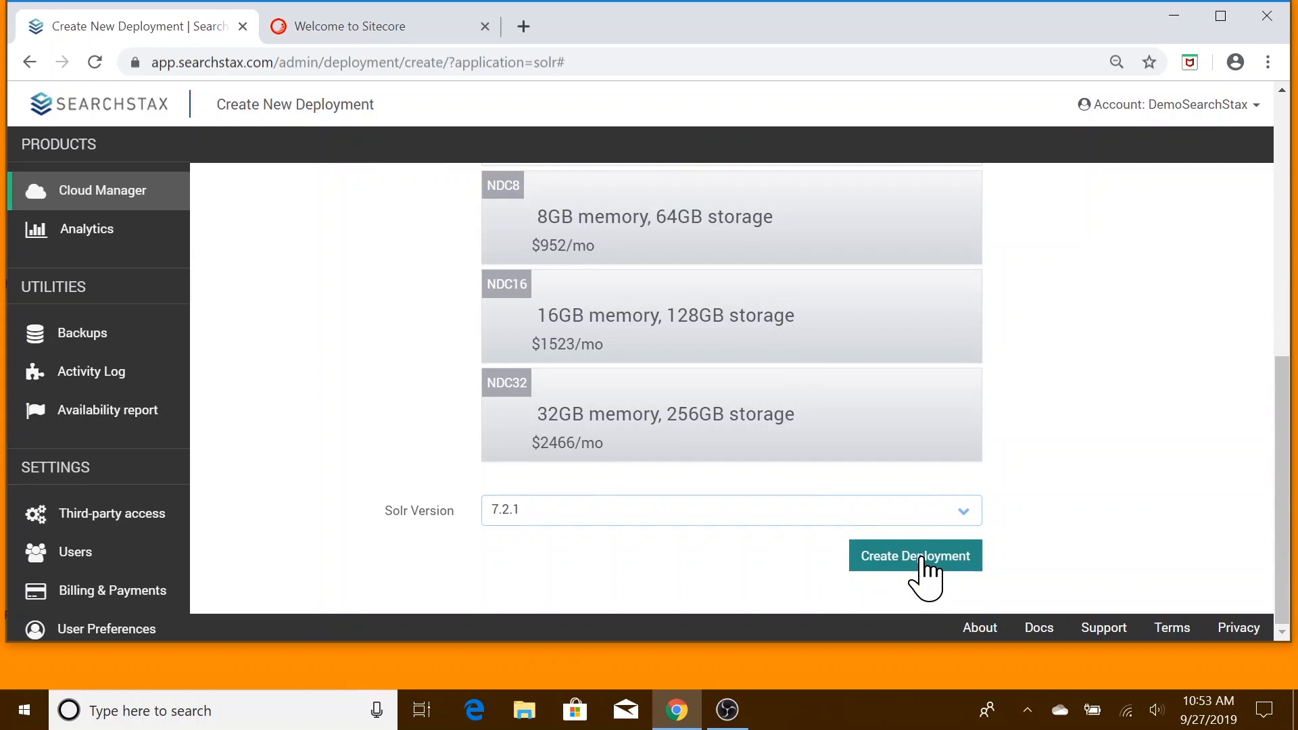
pyautogui.click(916, 556)
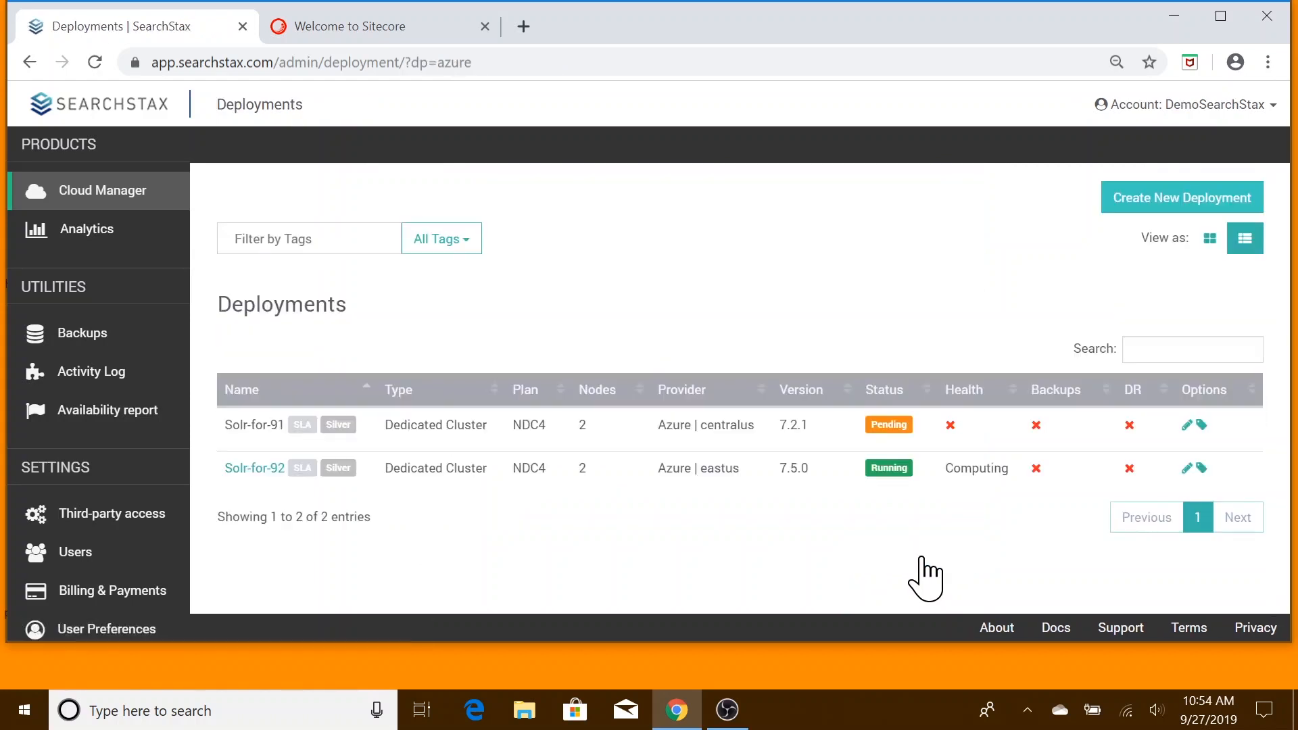